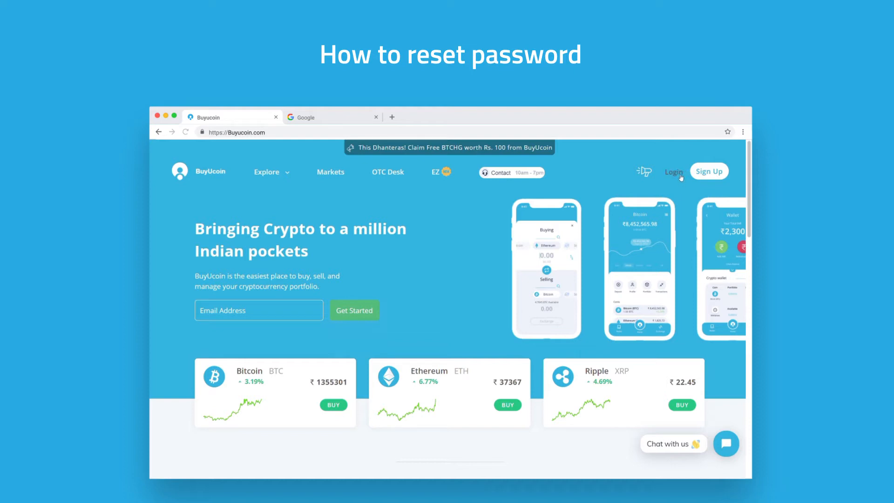
# Step: Go to the BuyUcoin sign-in page from the home page's Login link
pyautogui.click(672, 171)
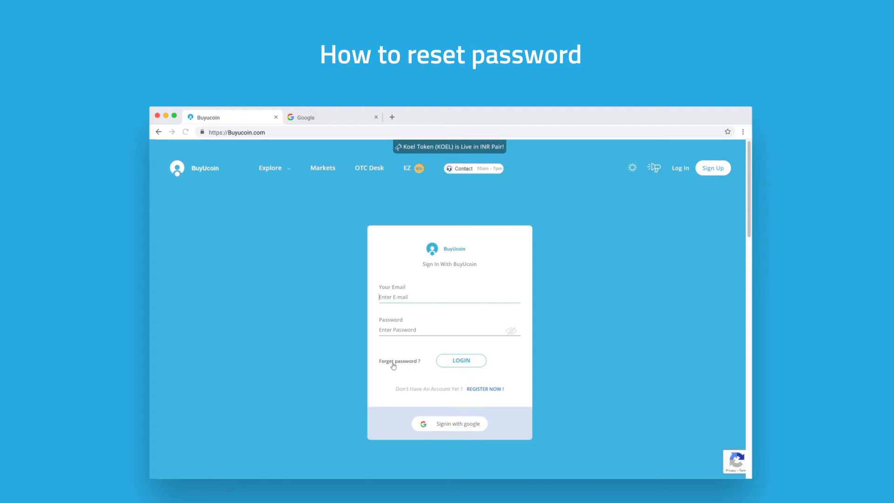
pyautogui.click(399, 361)
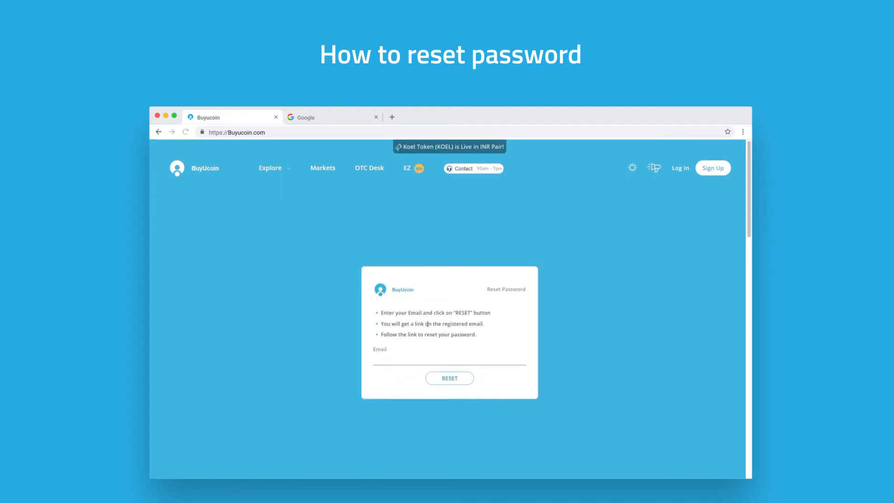
pyautogui.click(448, 360)
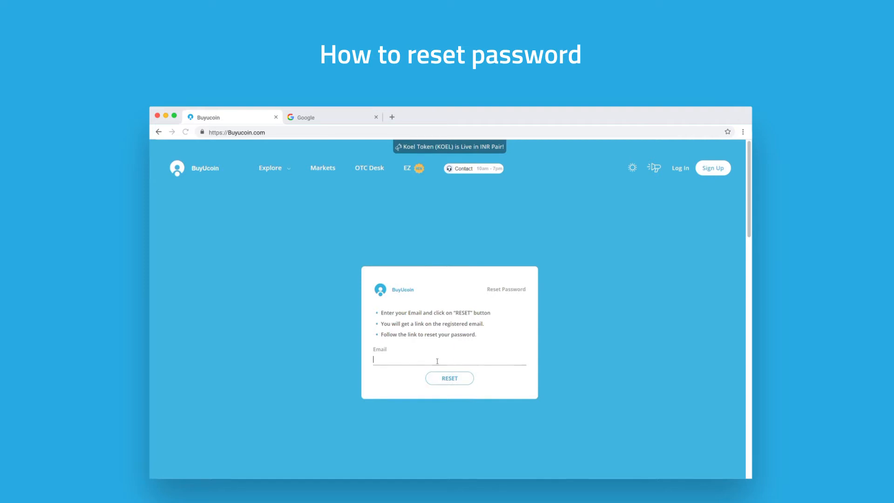
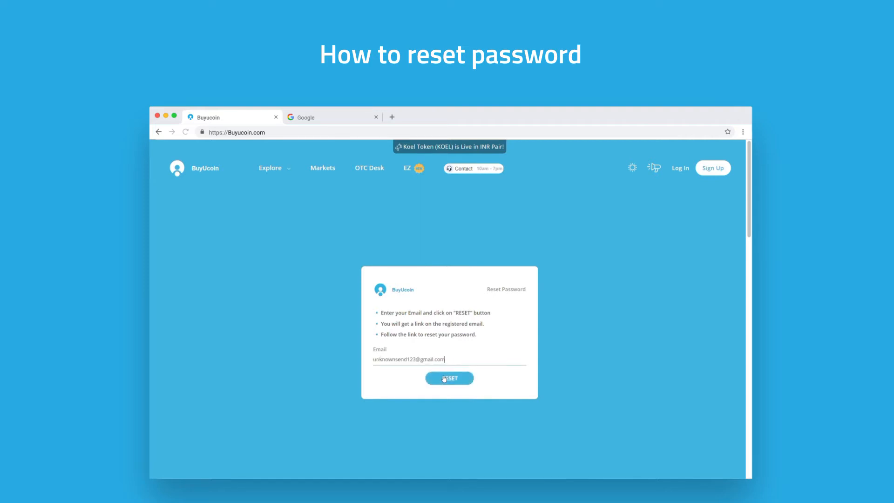
pyautogui.click(450, 378)
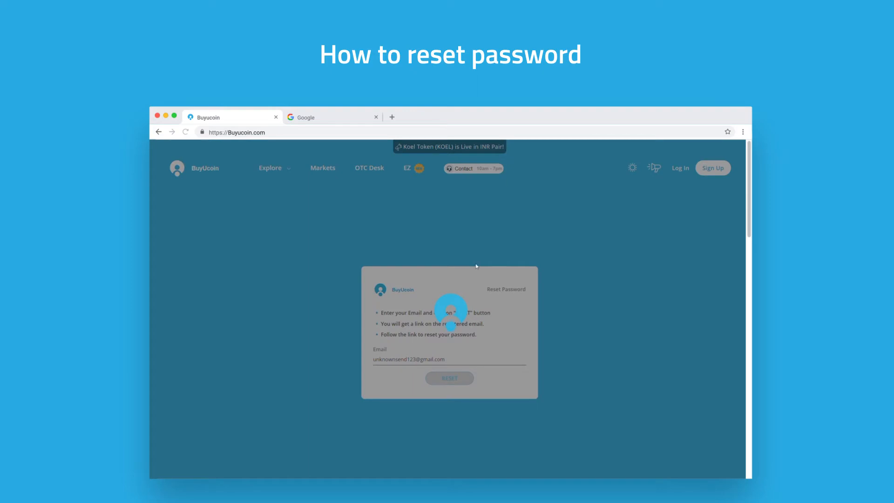
pyautogui.click(449, 378)
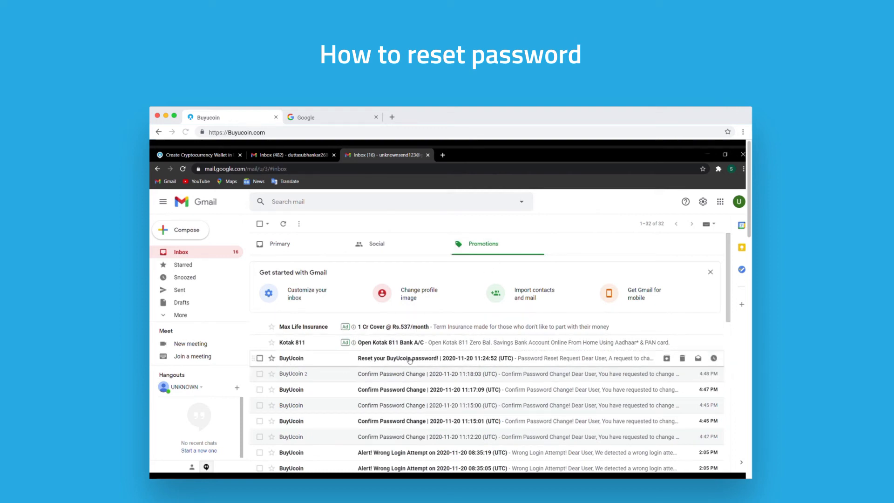
# Step: Open the 'Reset your BuyUcoin password!' email in the Gmail inbox
pyautogui.click(405, 358)
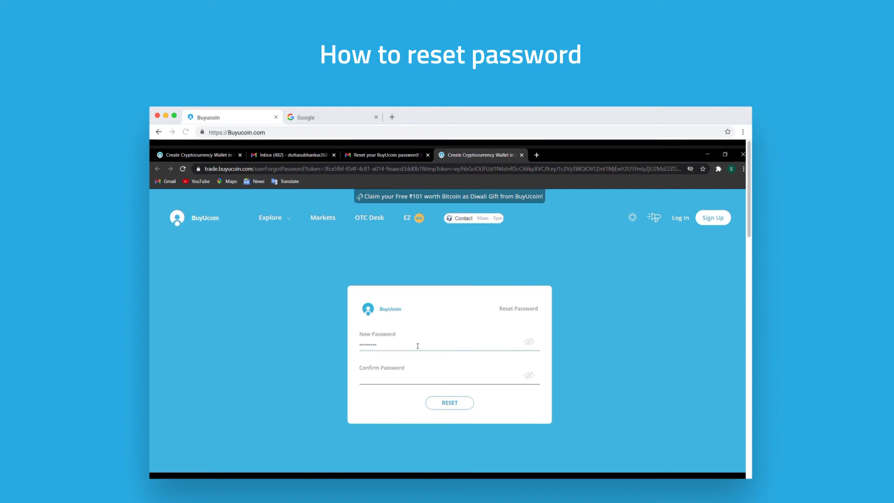
# Step: Re-enter the new password in Confirm Password and submit the reset
pyautogui.click(449, 378)
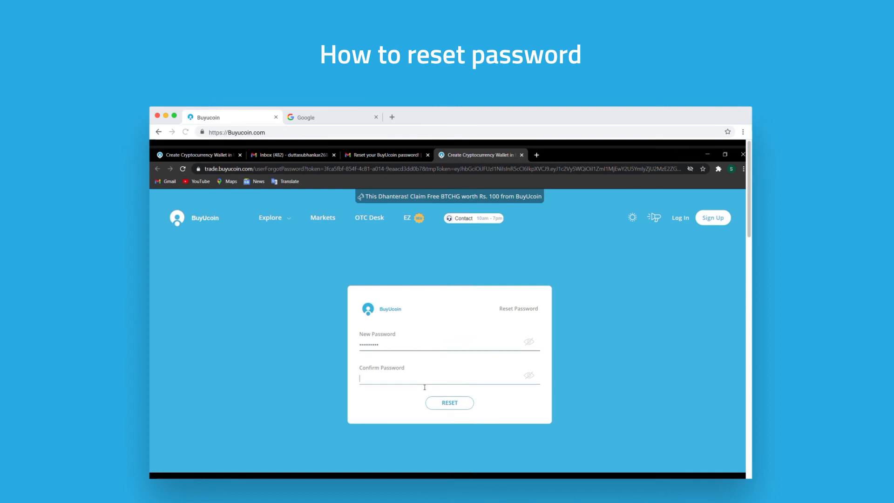
pyautogui.write('•••')
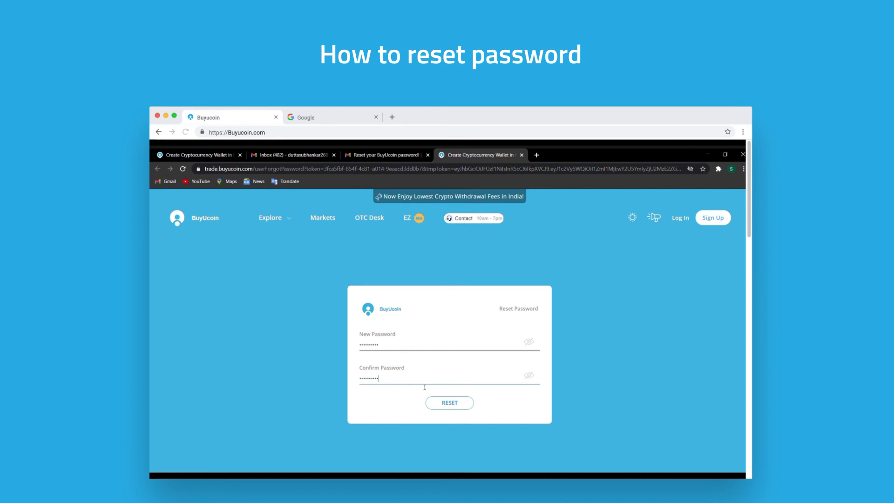
pyautogui.click(449, 402)
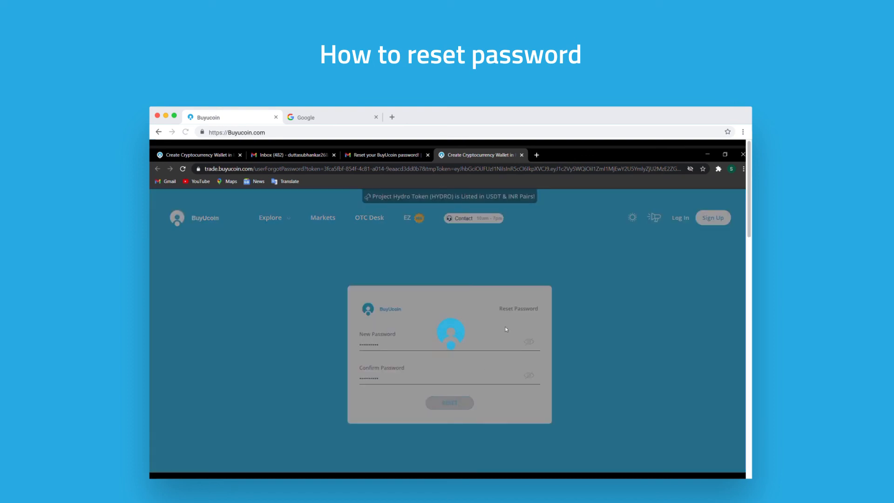
pyautogui.click(449, 402)
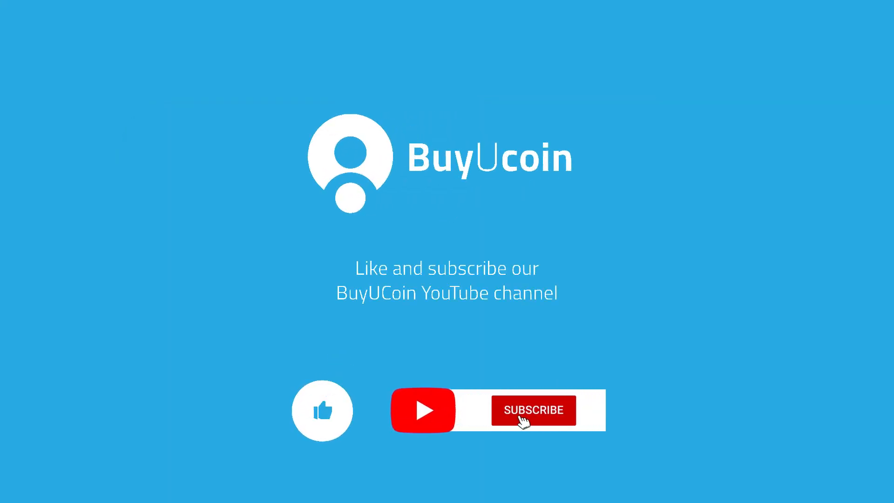
pyautogui.click(532, 409)
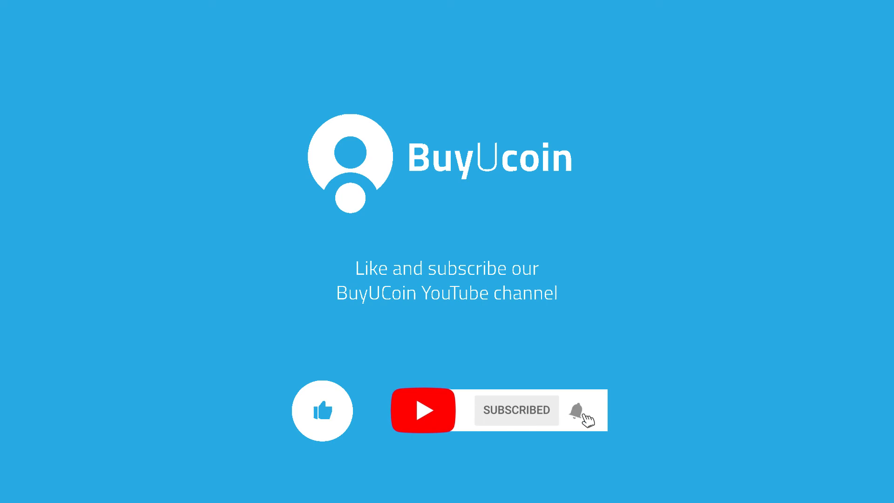